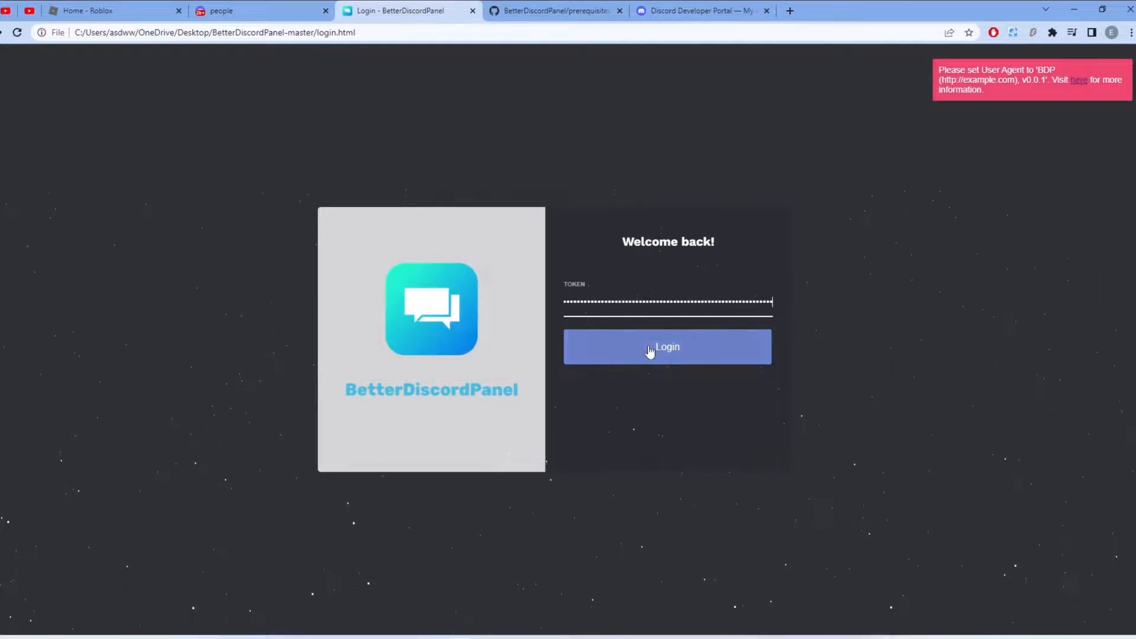
- Submit the bot token, see it rejected, check the Developer Portal, then return to login
click(666, 346)
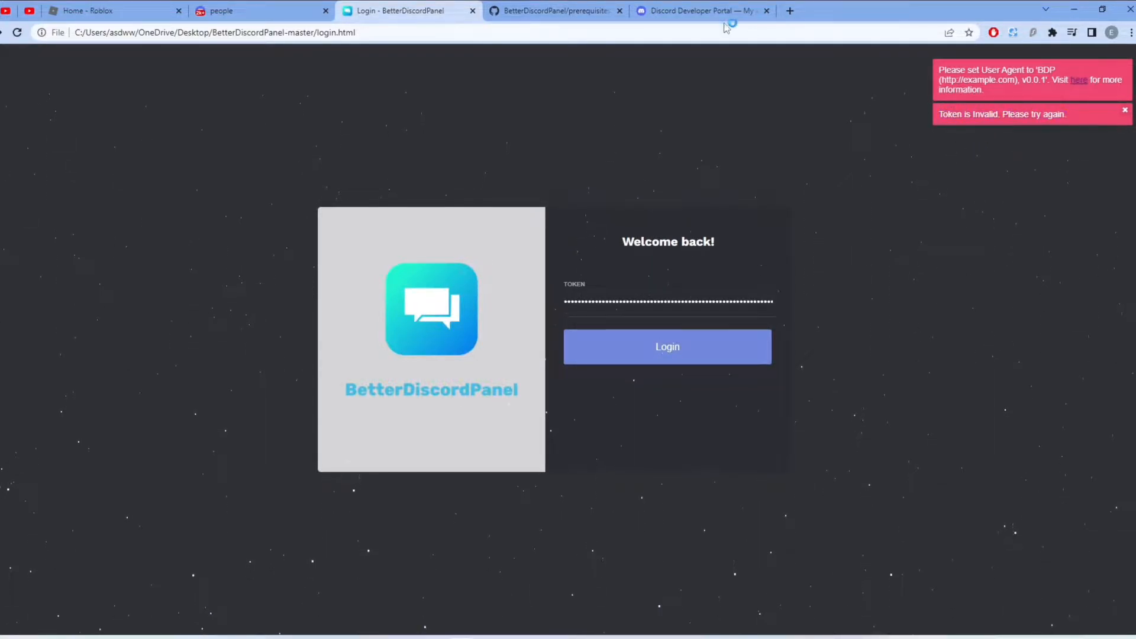
click(697, 11)
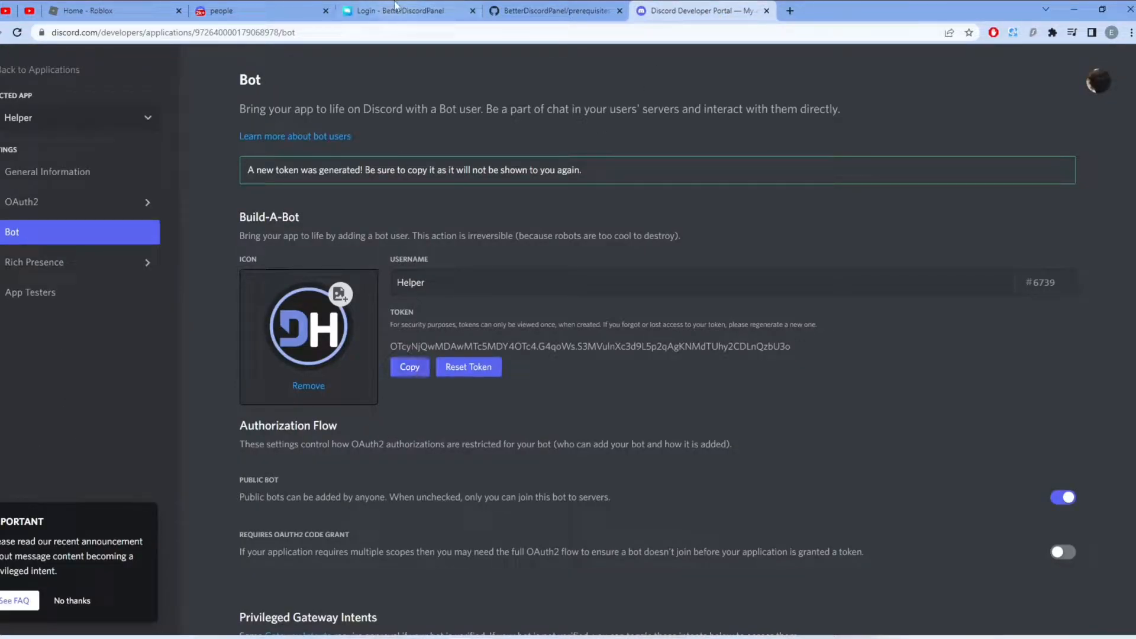
click(399, 11)
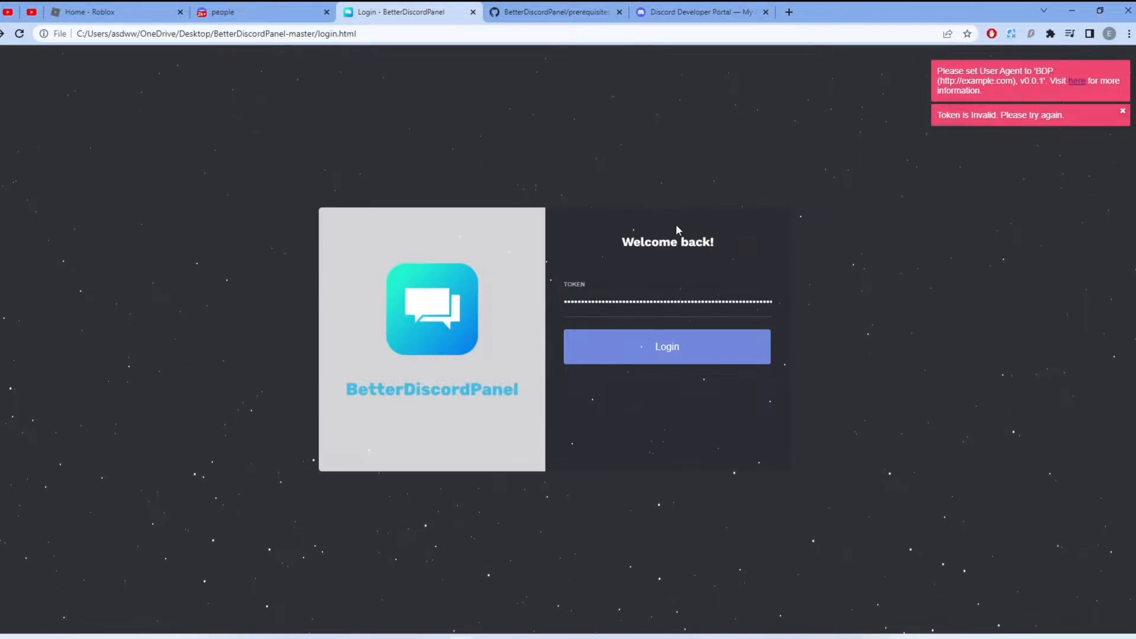
- Open DevTools with F12 and reach Network conditions through the More tools menu
key(F12)
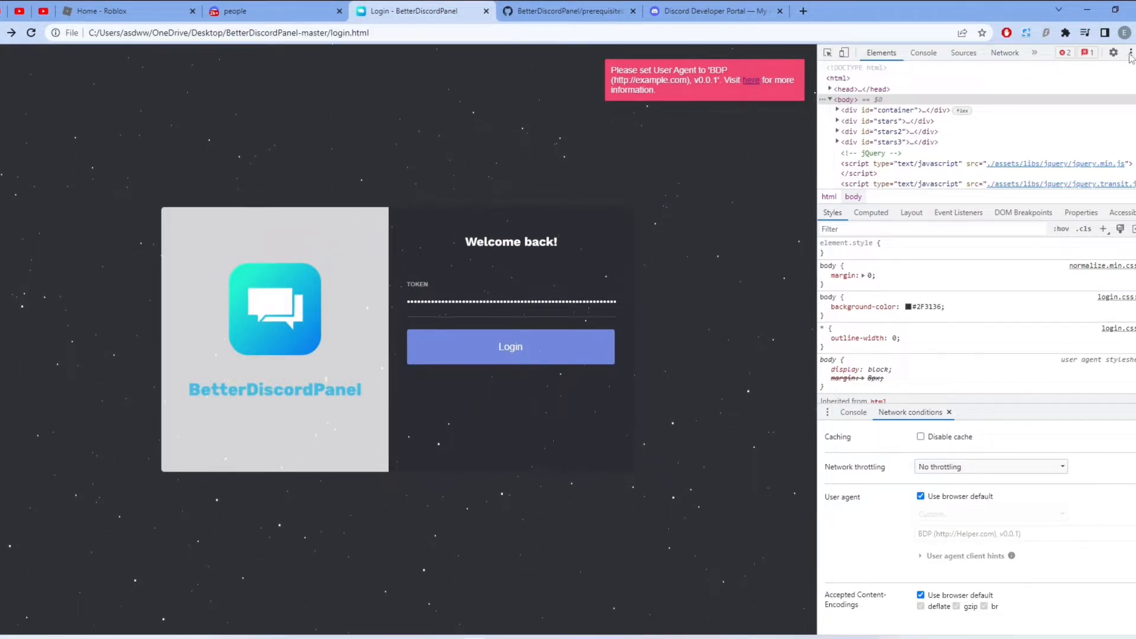
click(1115, 52)
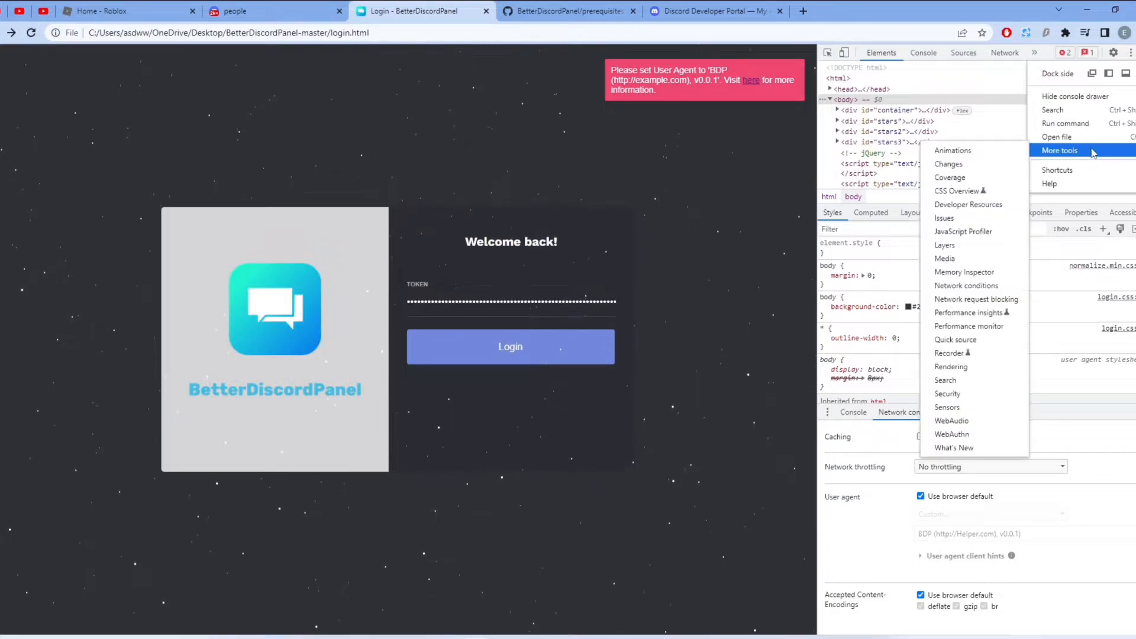
mouse_move(945, 258)
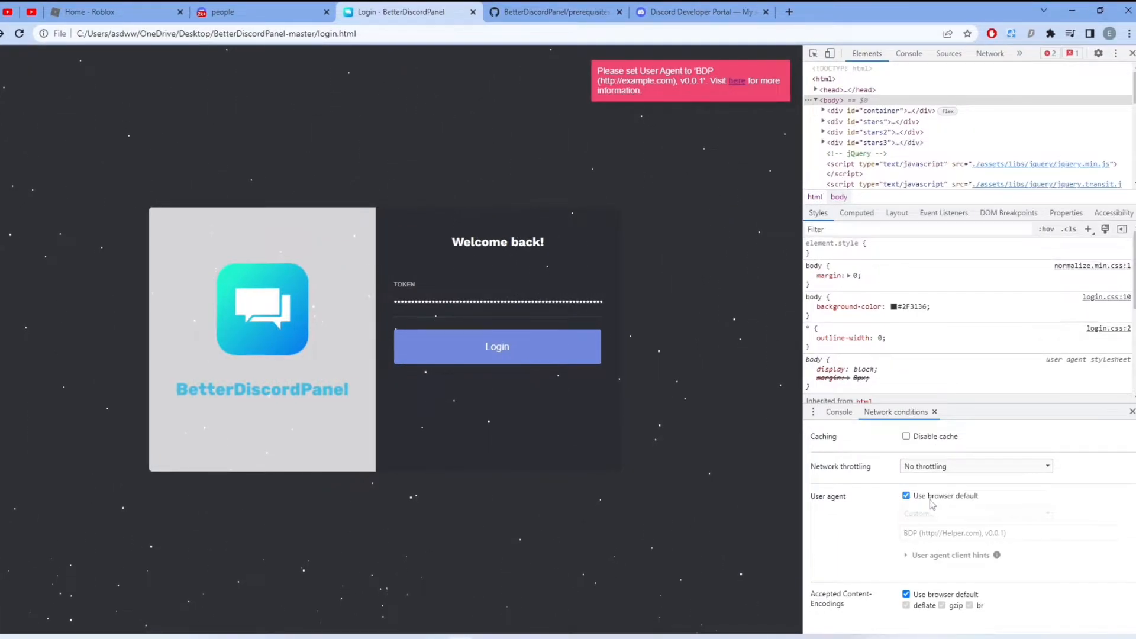
- Copy the BDP user agent string from the GitHub prerequisites guide into Network conditions' Custom field
click(555, 12)
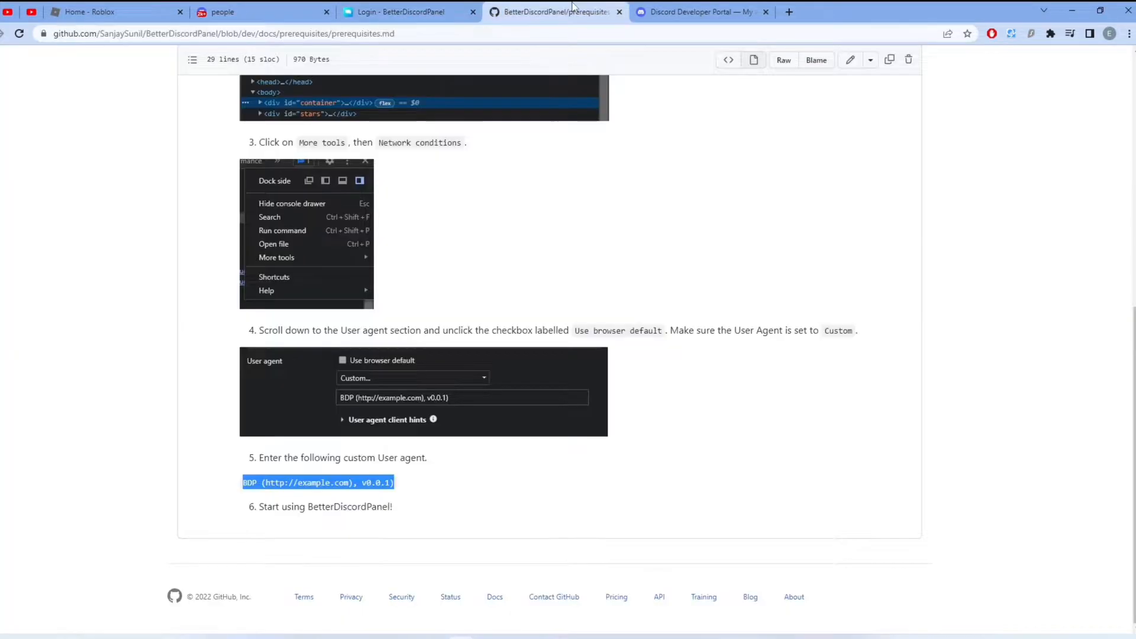
mouse_move(384, 445)
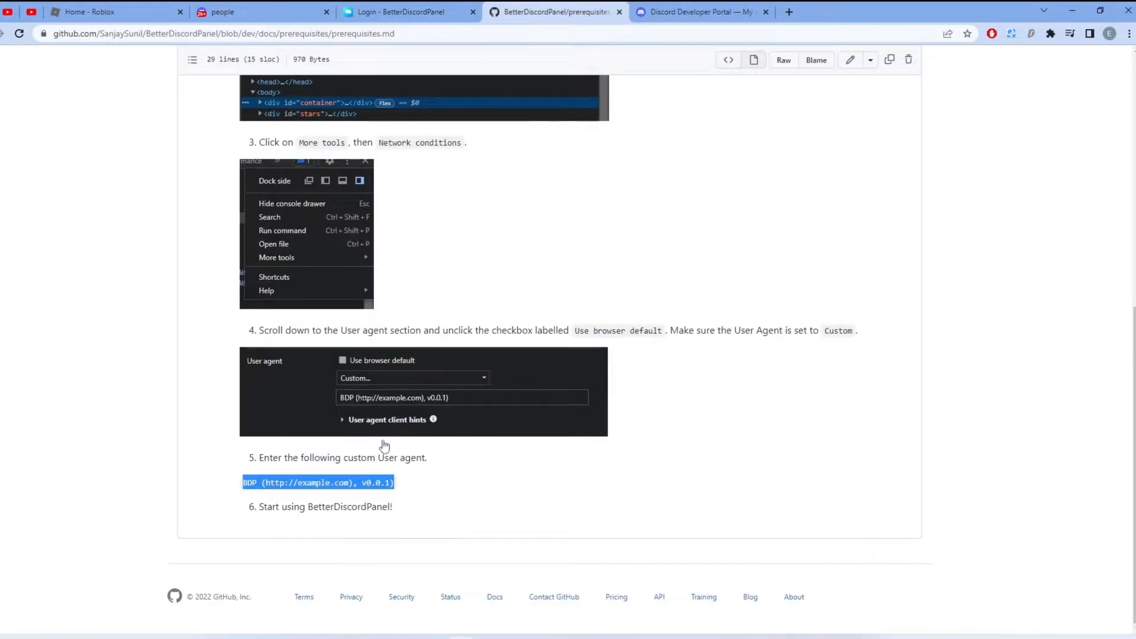
click(403, 12)
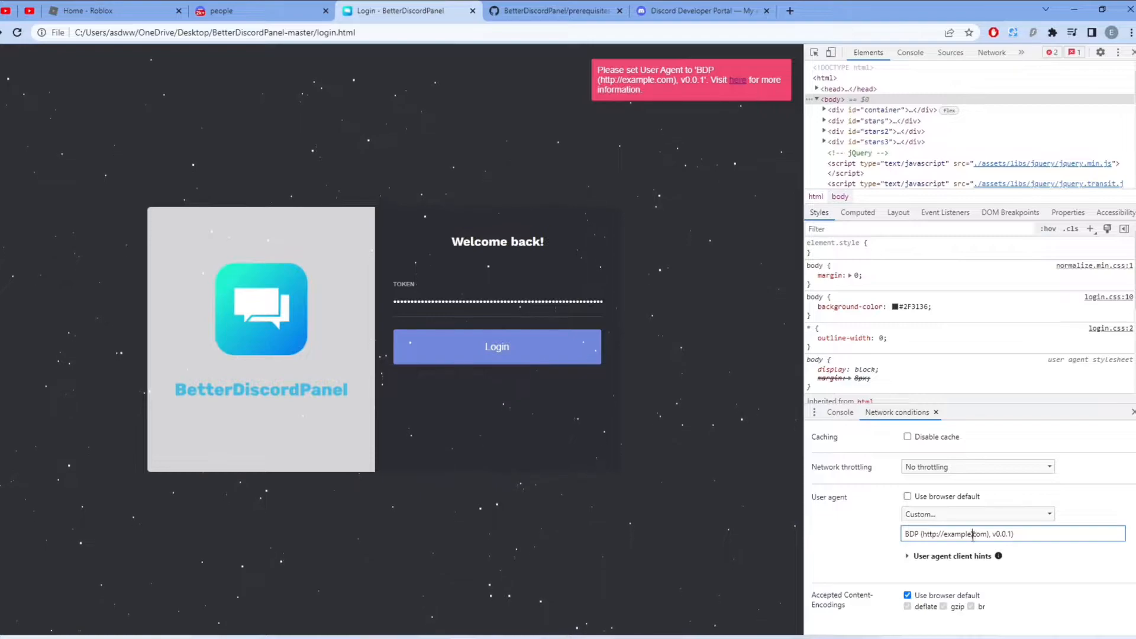
- Replace 'example' in the custom user agent with the bot username Helper
click(701, 11)
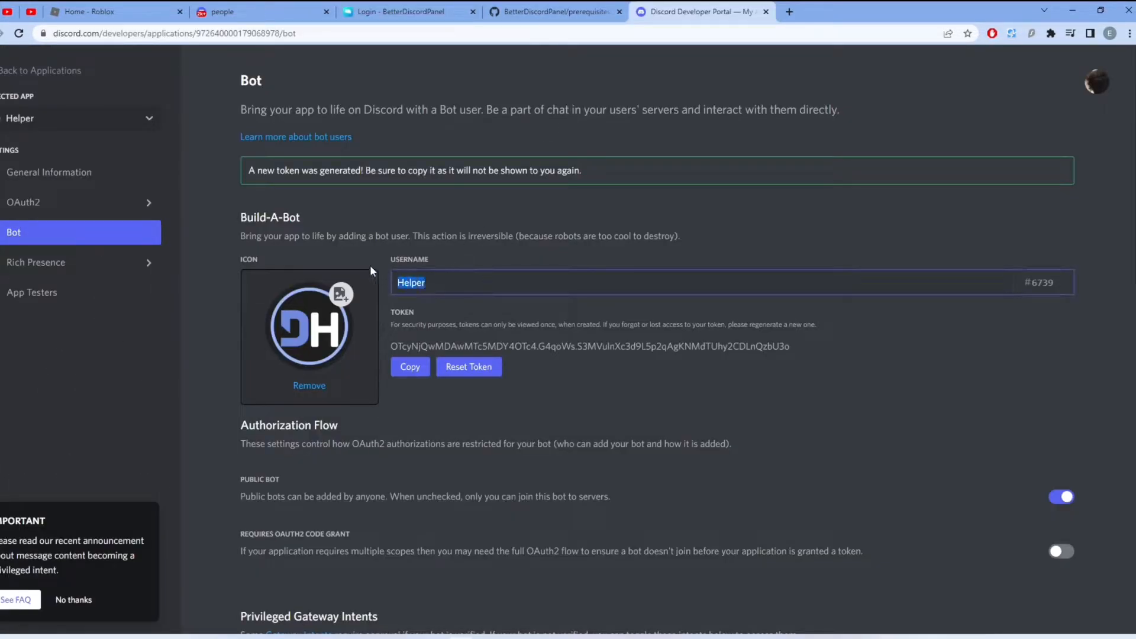
click(397, 12)
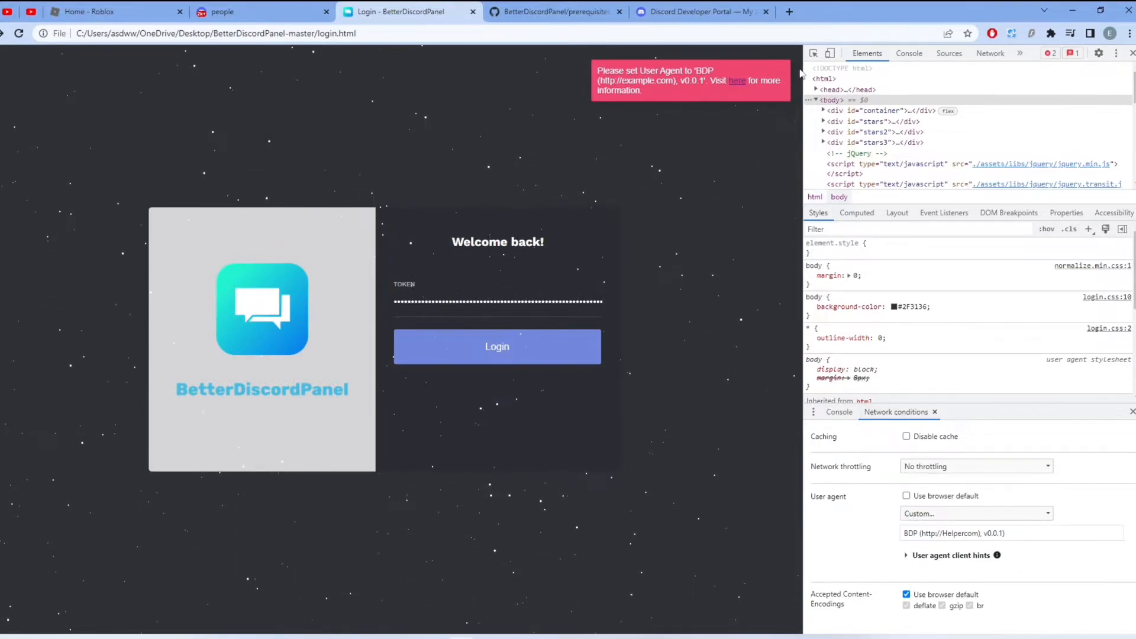
- Toggle the device toolbar, log in with the bot token, and close DevTools
click(831, 53)
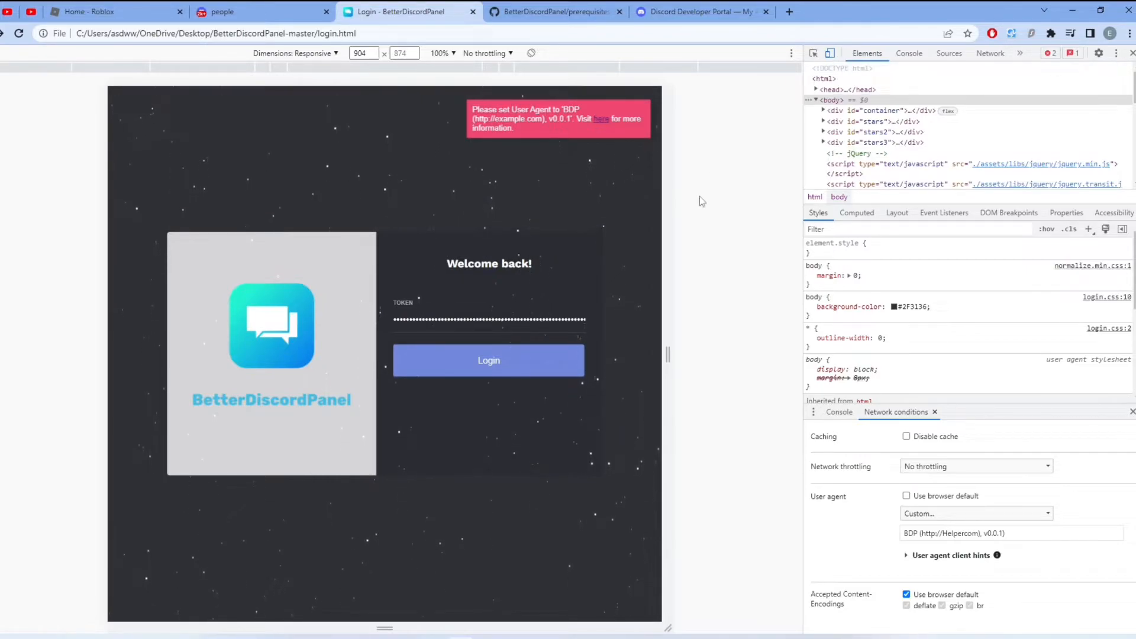
click(489, 360)
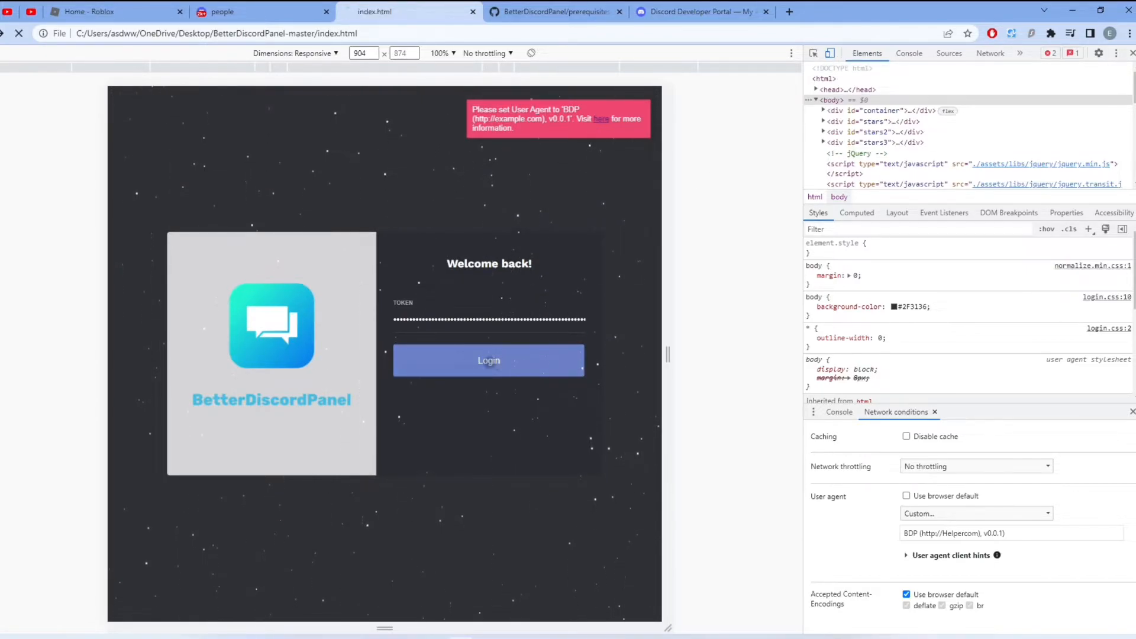
click(488, 360)
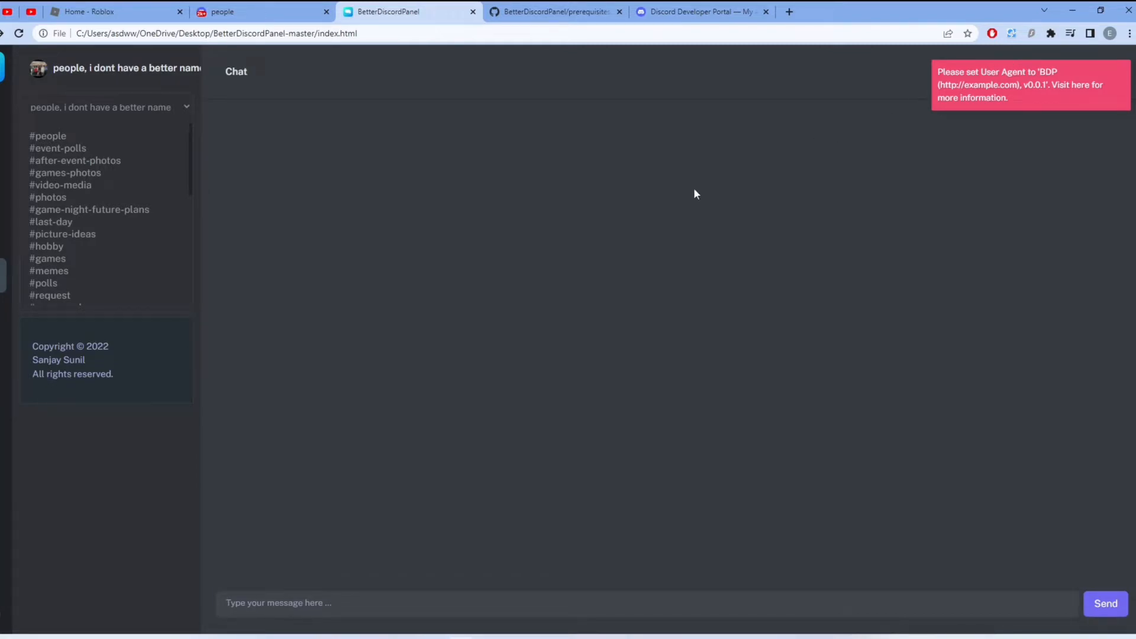
mouse_move(254, 208)
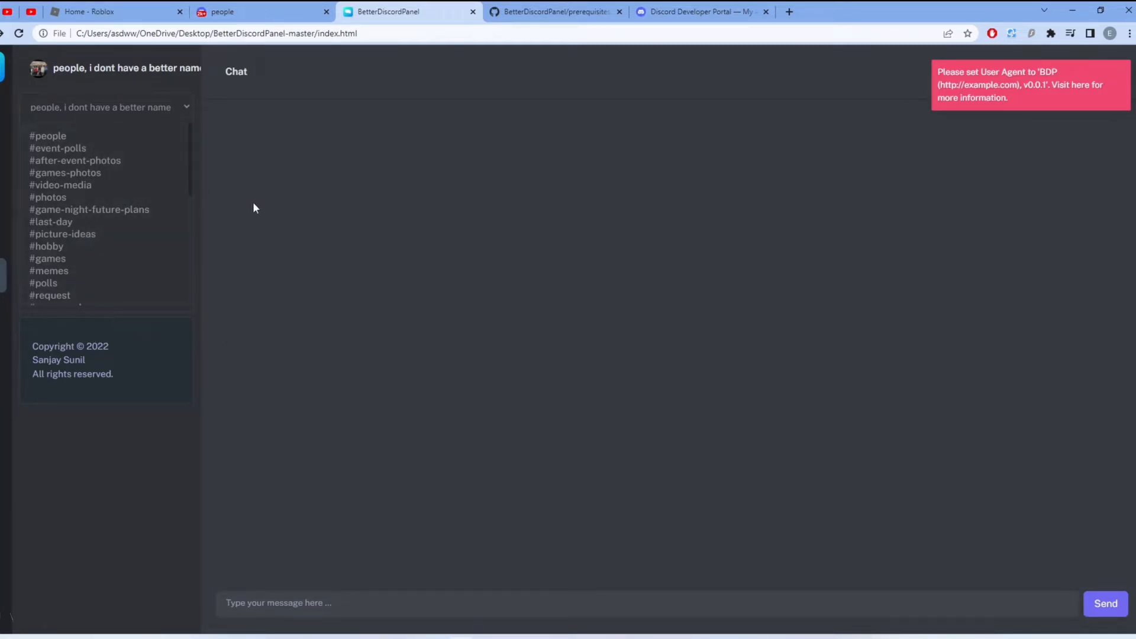
- View the #people channel, then switch to the GitHub repository tab
click(48, 136)
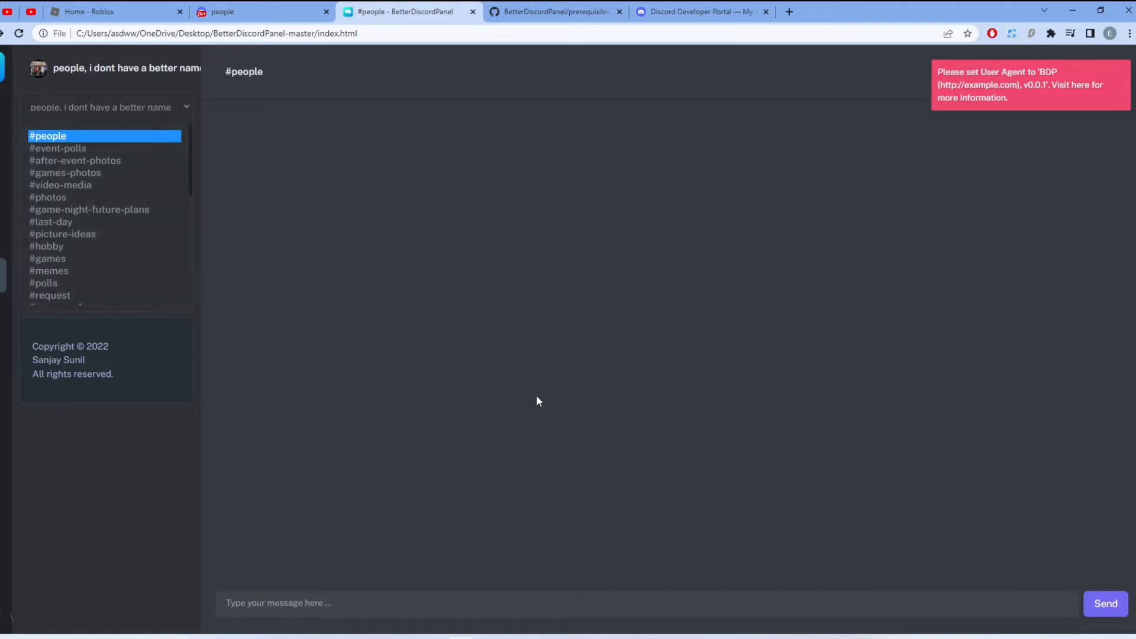
mouse_move(485, 387)
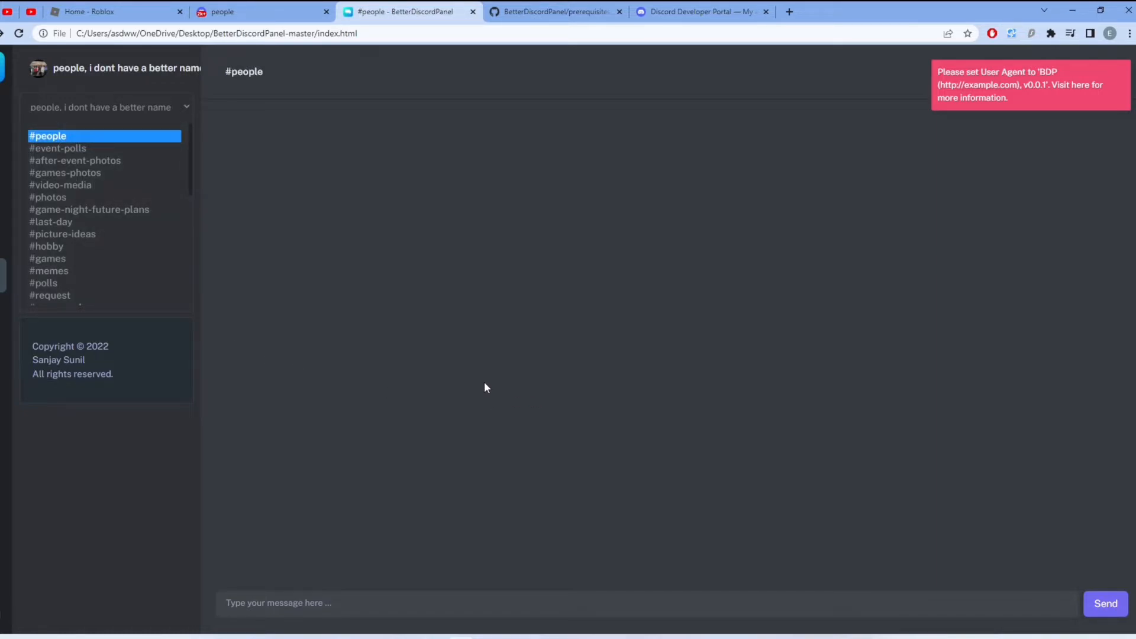
mouse_move(506, 414)
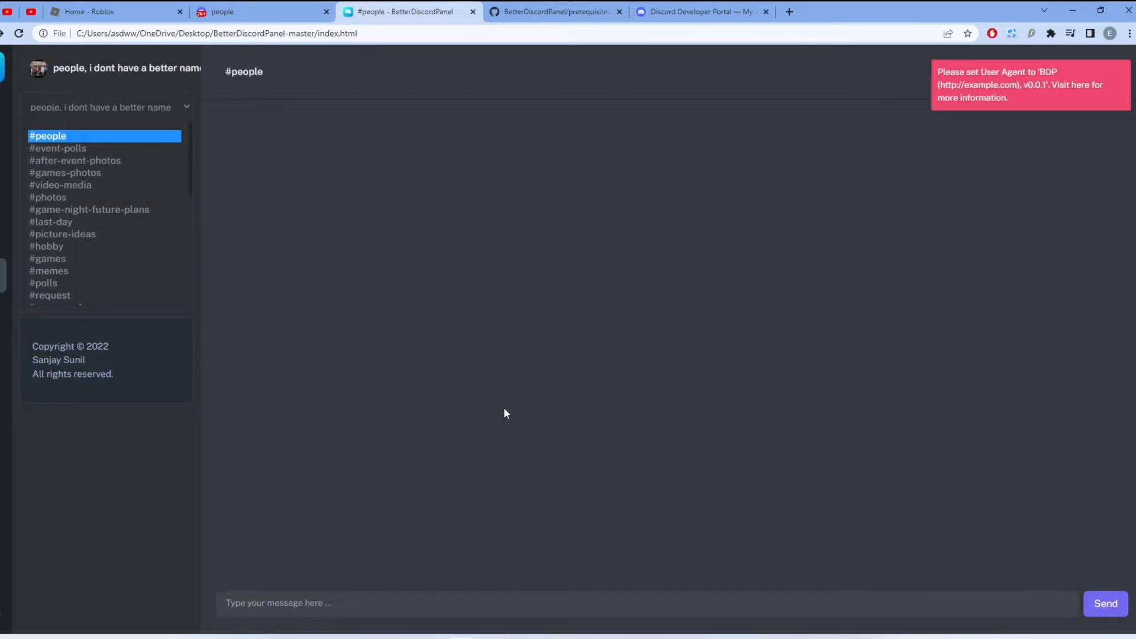
click(566, 12)
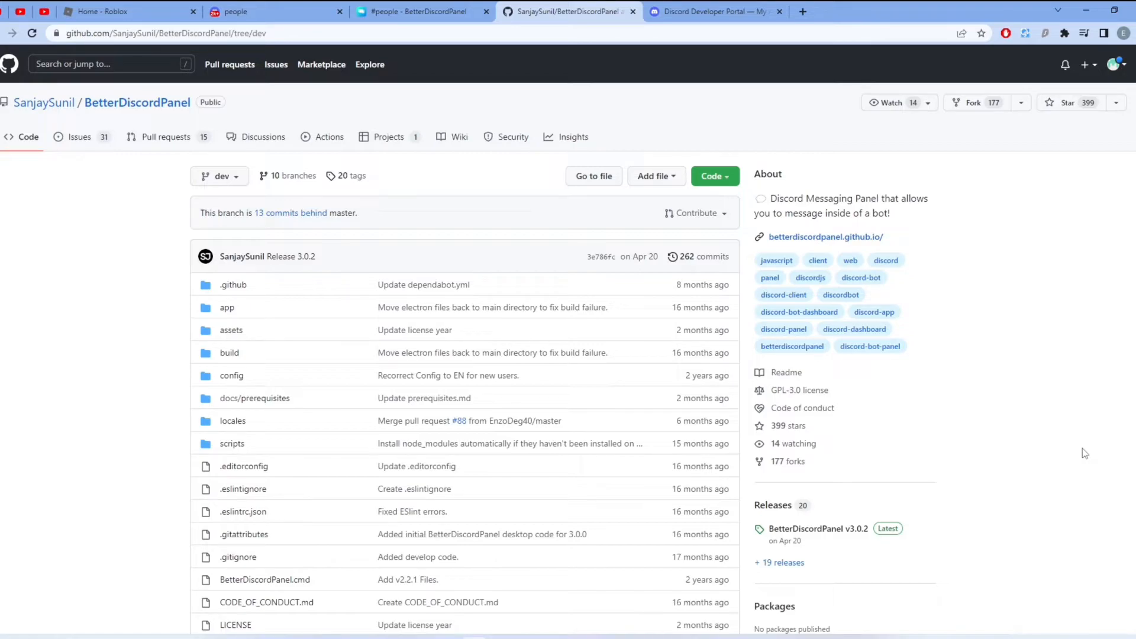
- Switch to the BetterDiscordPanel-master folder in File Explorer
click(712, 177)
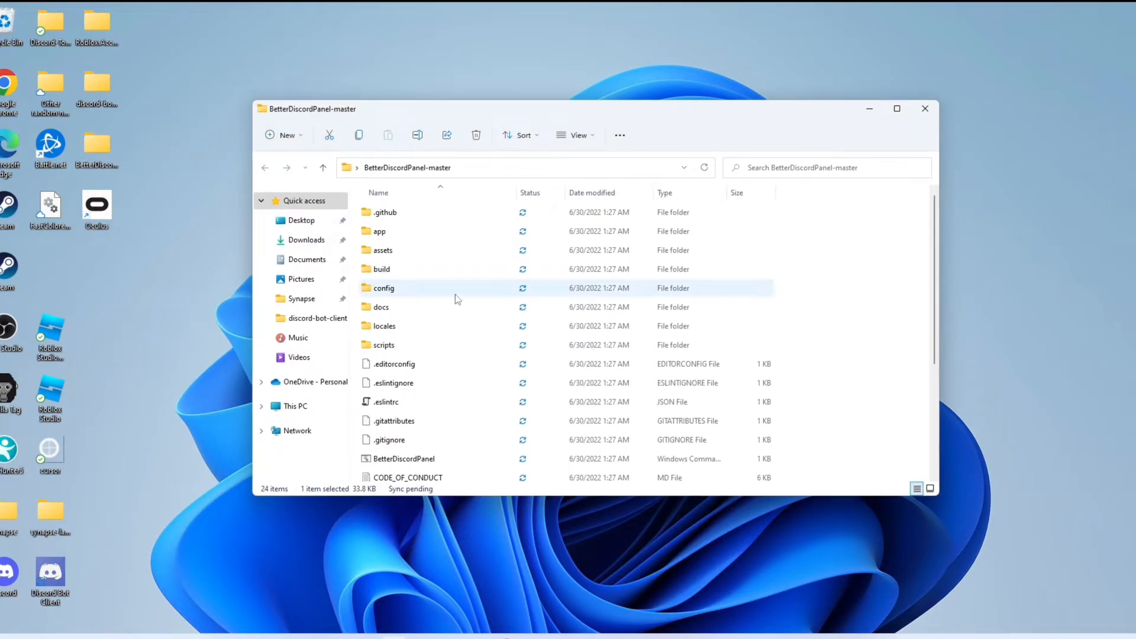
- Scroll through the project folder and select index.html
scroll(down, 3)
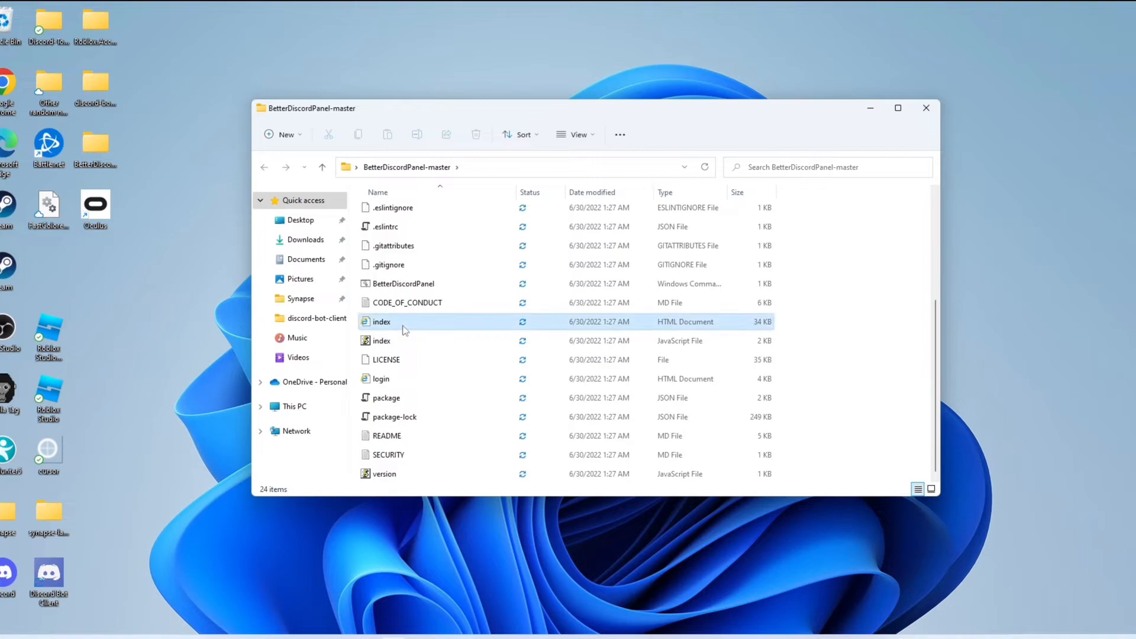
click(382, 322)
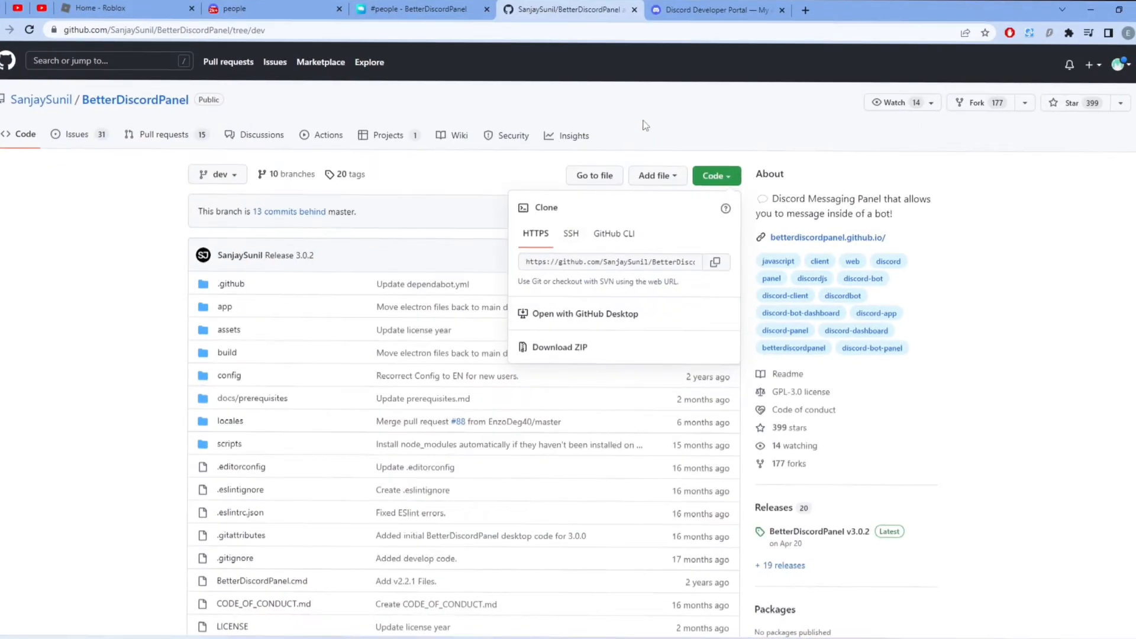
- Open login.html in a new browser tab
click(804, 10)
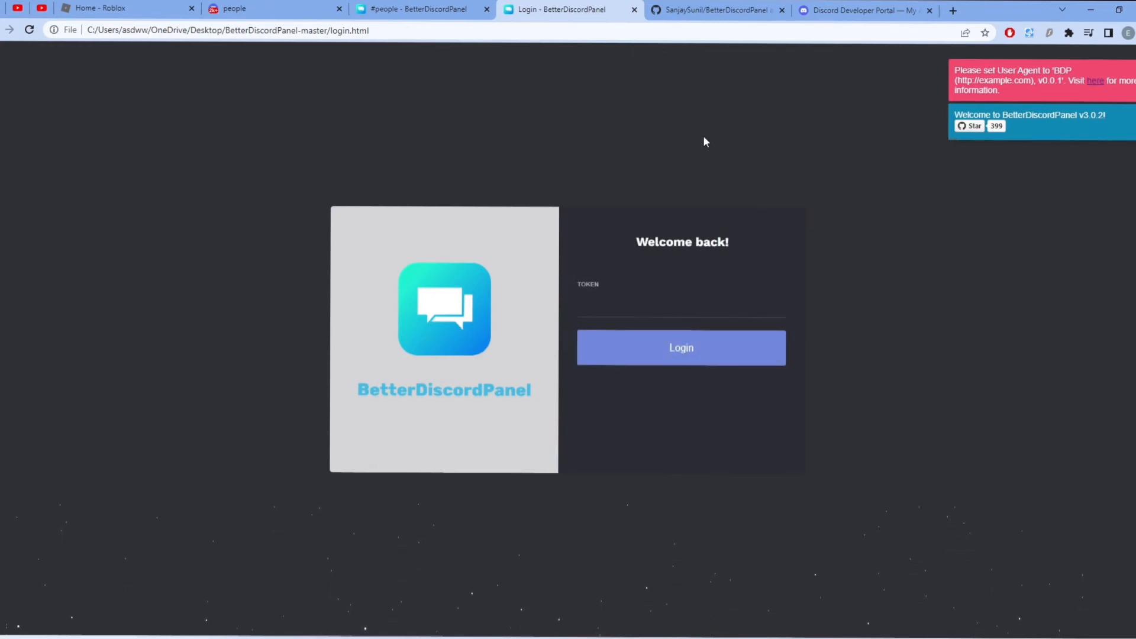
- Close the 'Welcome to BetterDiscordPanel v3.0.2' toast
click(228, 30)
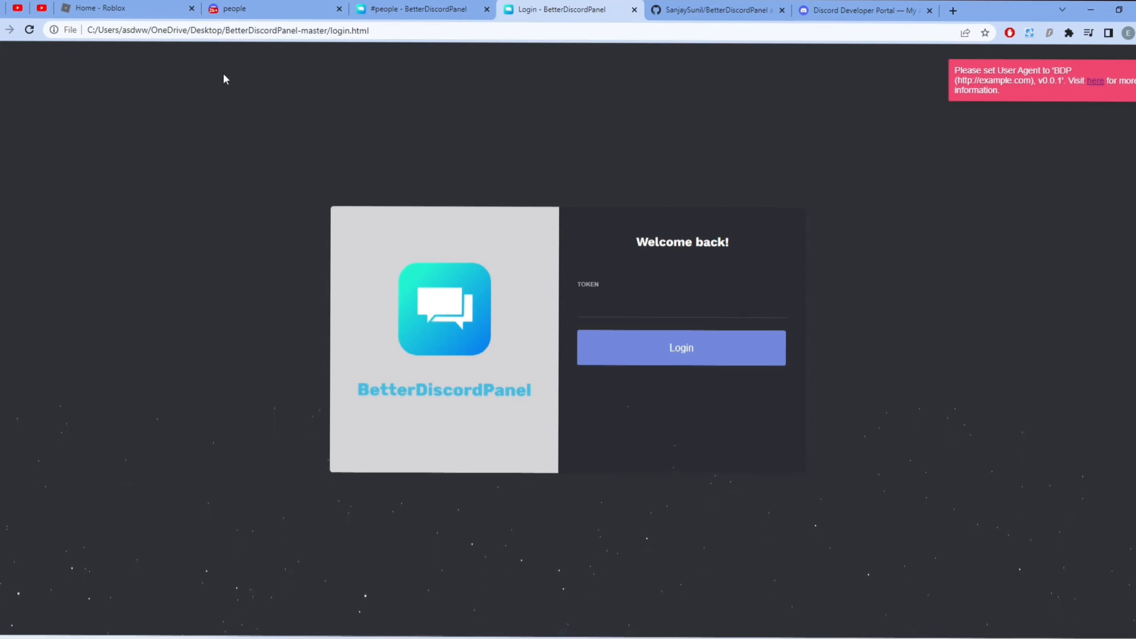
mouse_move(464, 176)
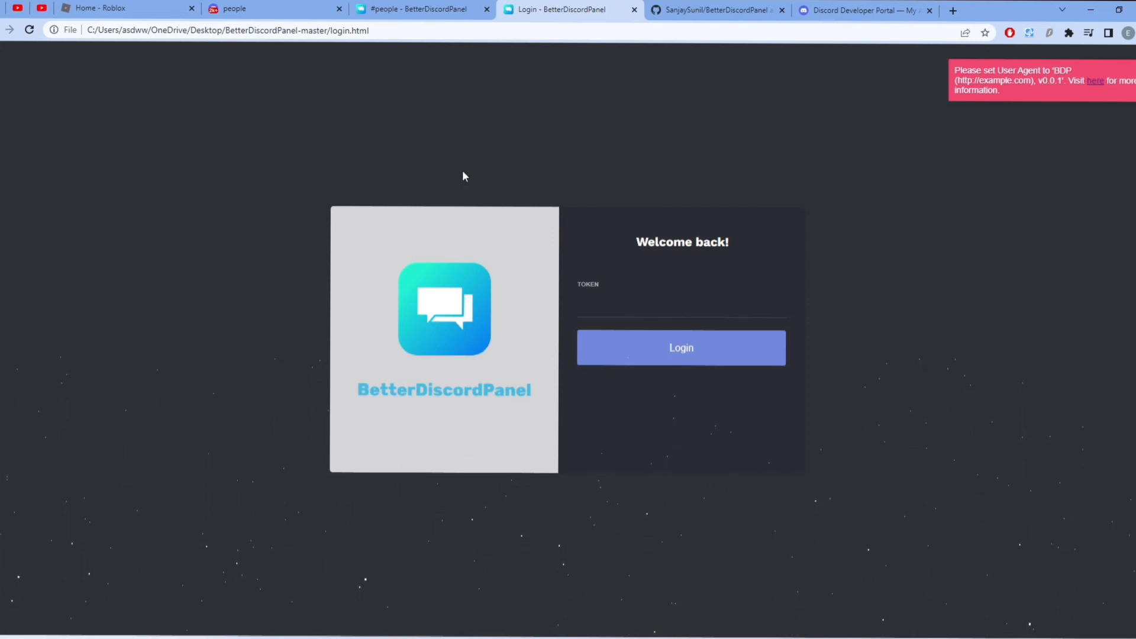
mouse_move(519, 614)
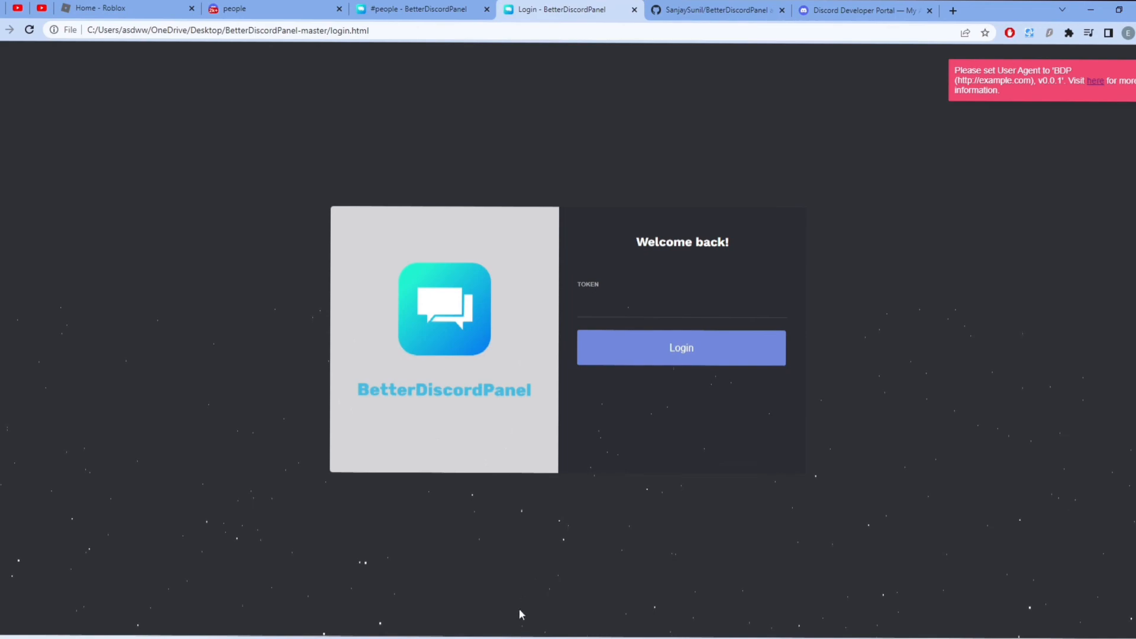